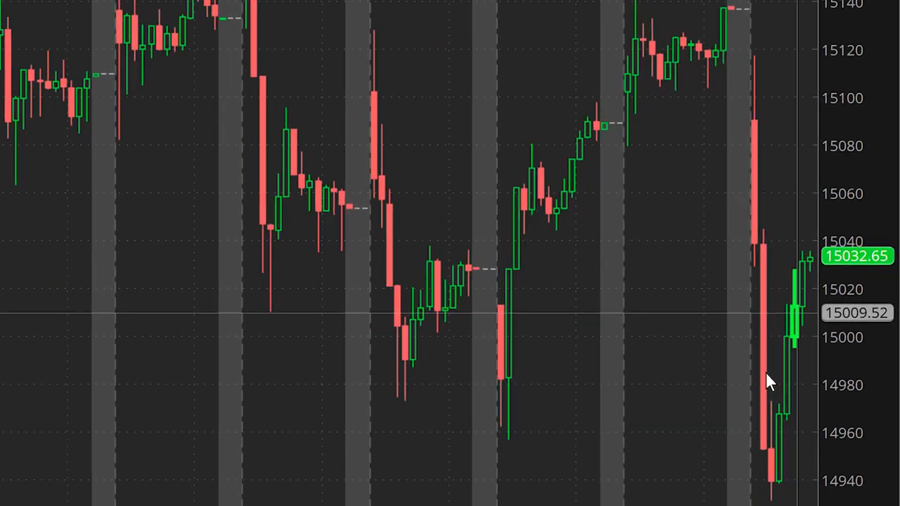
{"action": "mouse_move", "coordinate": [813, 265]}
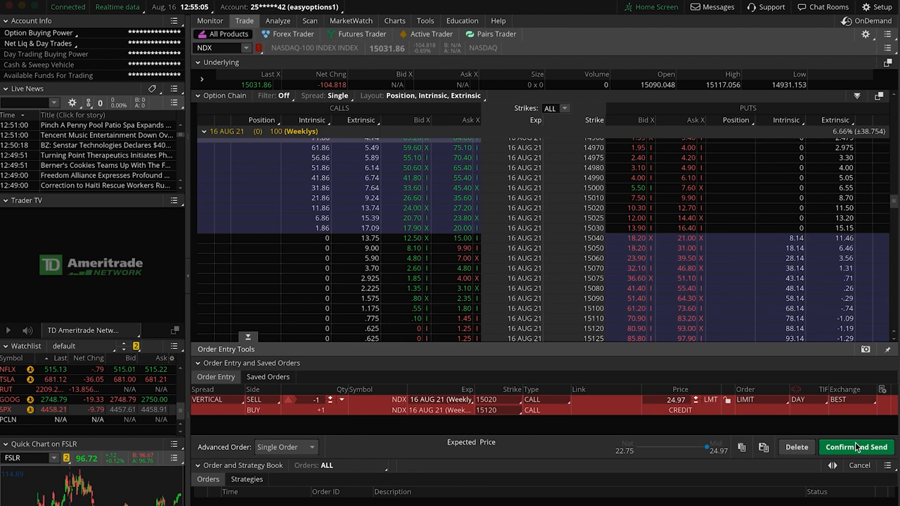
Step: Review and send the NDX 15020/15120 call credit spread order so it fills
{"action": "left_click", "coordinate": [852, 447]}
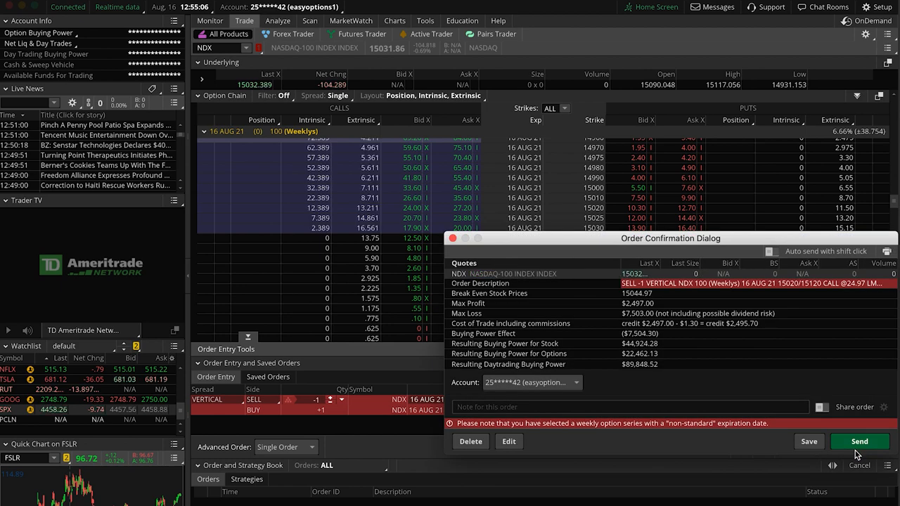
{"action": "mouse_move", "coordinate": [655, 464]}
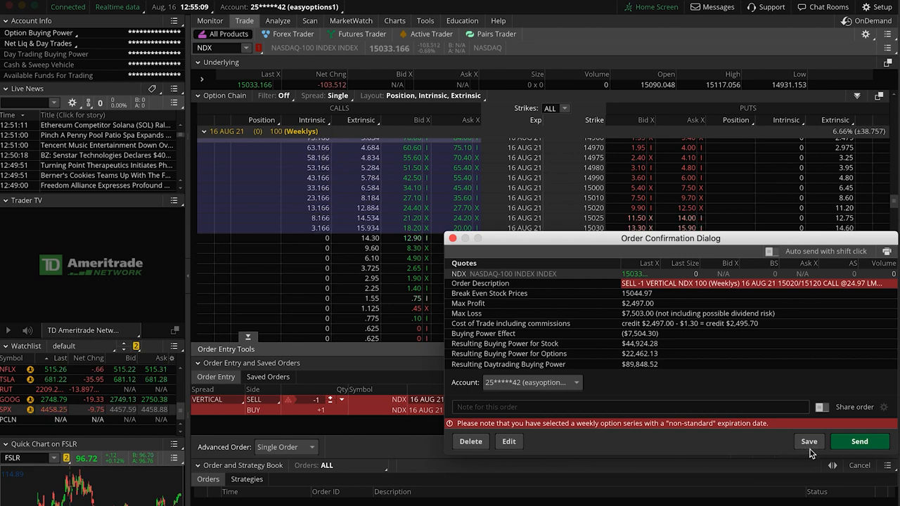
{"action": "left_click", "coordinate": [856, 442]}
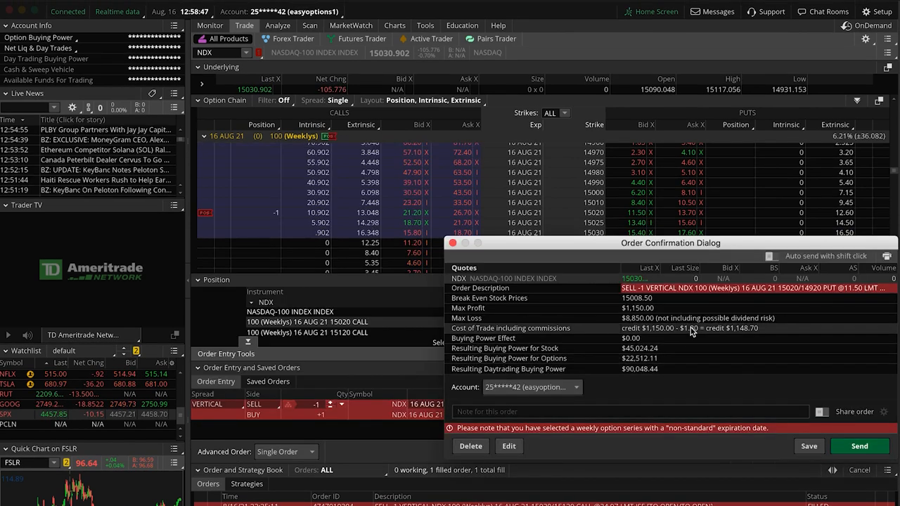
Step: Send the 15020/14920 put credit spread order at an 11.50 credit
{"action": "left_click", "coordinate": [858, 446]}
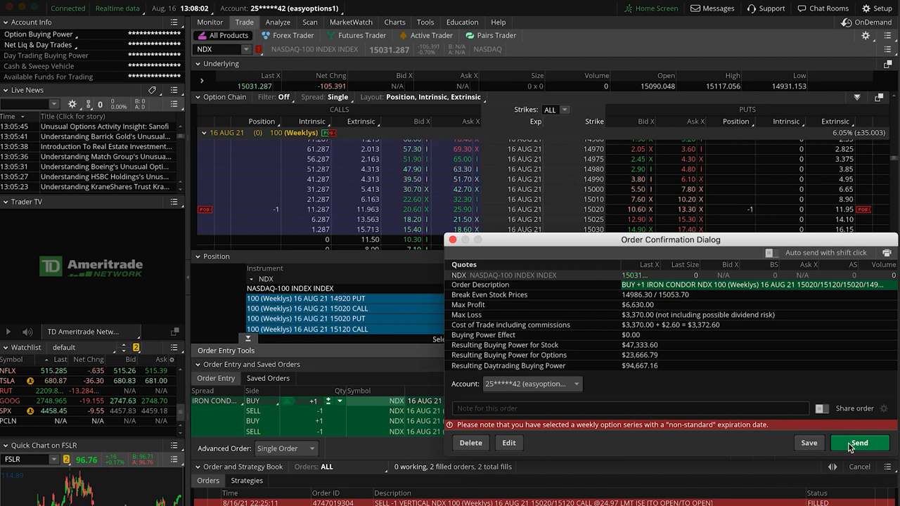
Step: Send the 33.70-debit iron condor buy-back, dismiss fill notifications, and advance the summary slide
{"action": "left_click", "coordinate": [857, 443]}
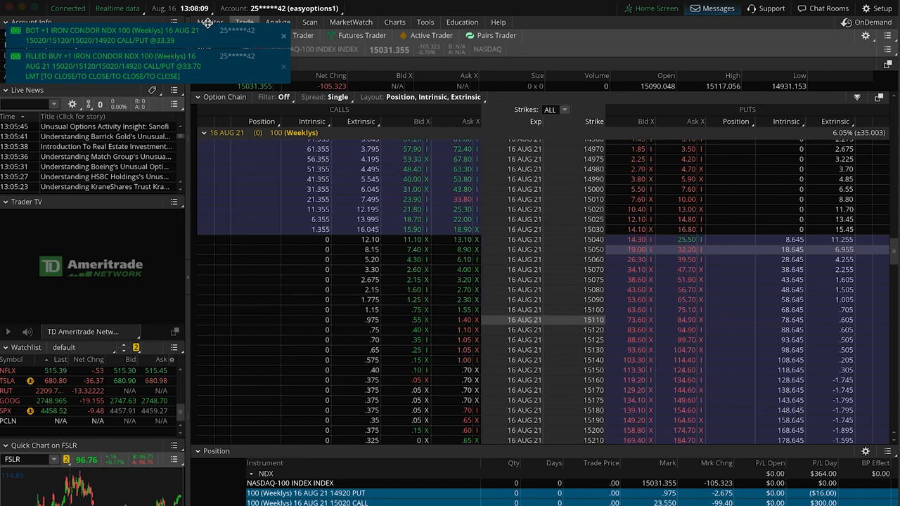
{"action": "left_click", "coordinate": [204, 22]}
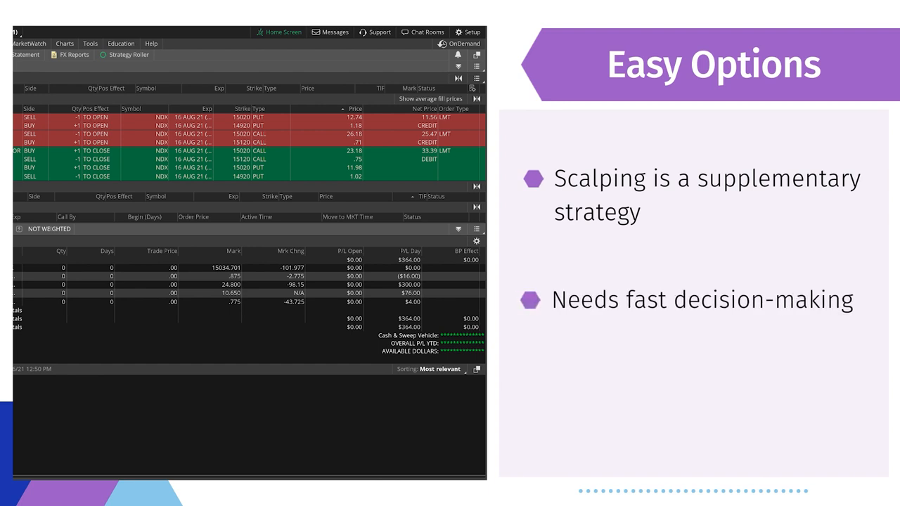
{"action": "key", "text": "right"}
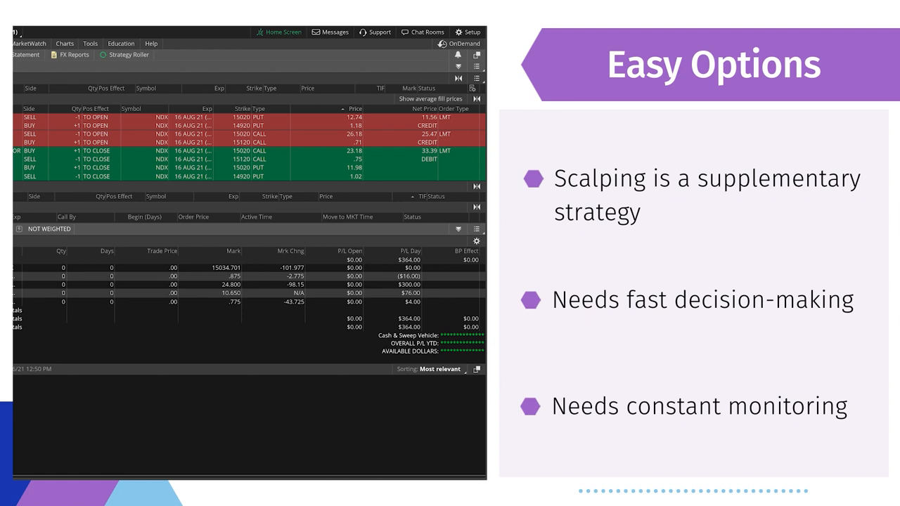